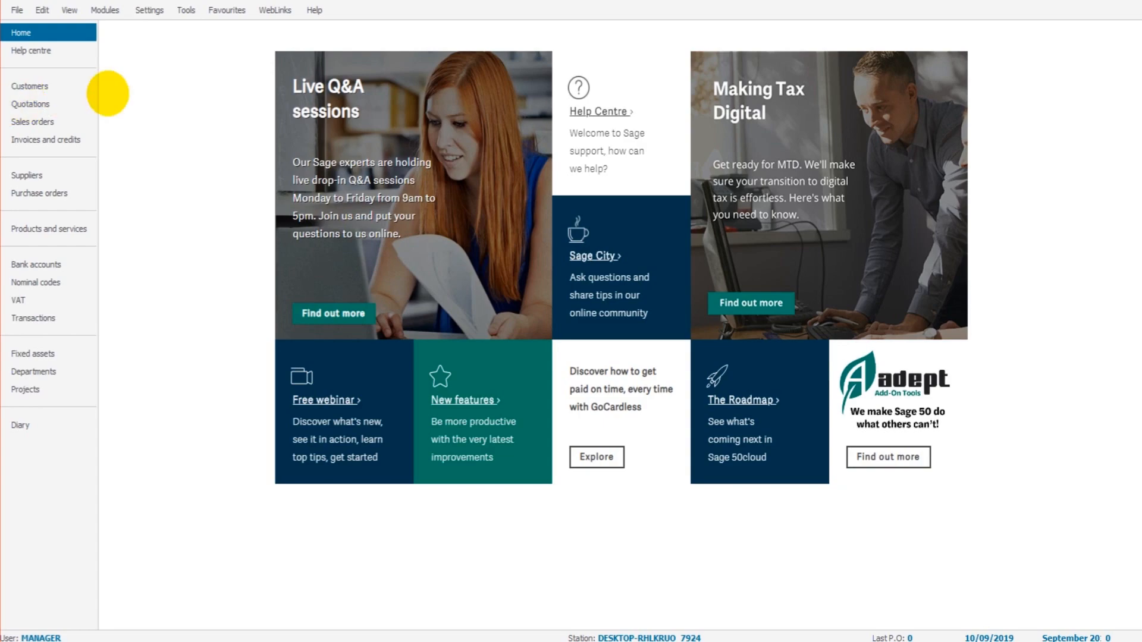
pyautogui.moveTo(104, 10)
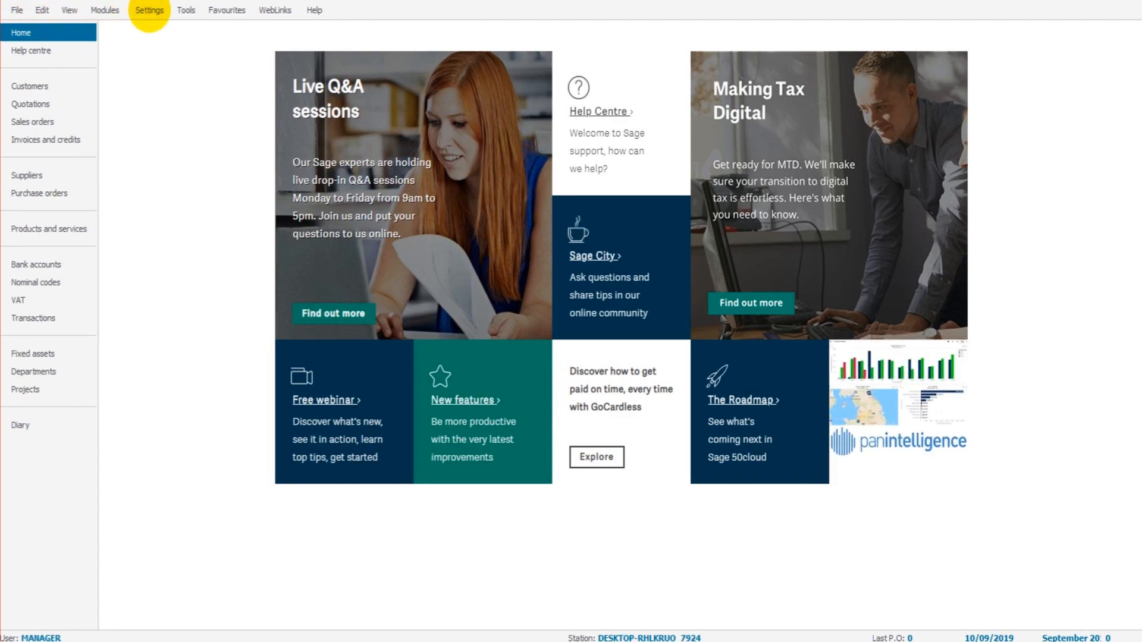
# Show the Settings menu options, including Company Preferences and Financial Year
pyautogui.click(149, 10)
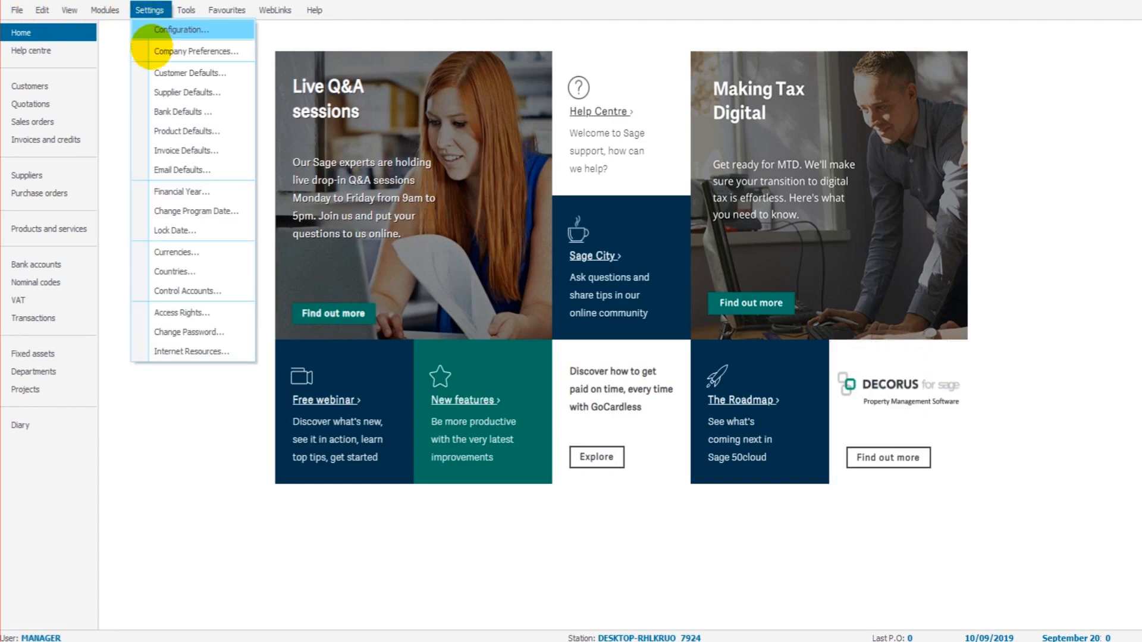
pyautogui.moveTo(195, 52)
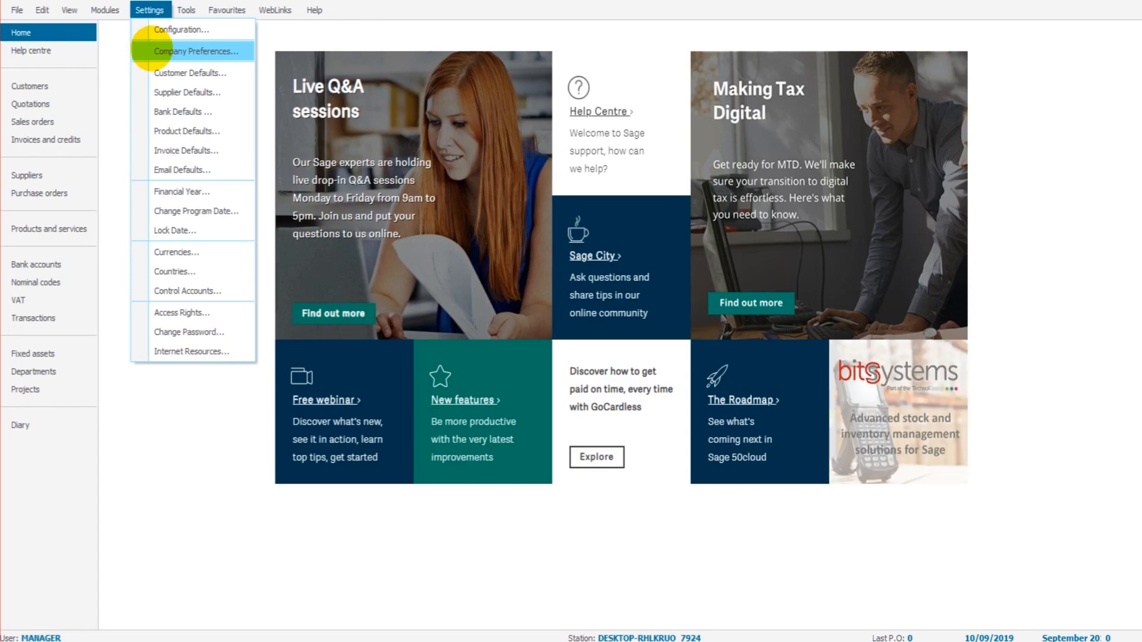
pyautogui.moveTo(176, 252)
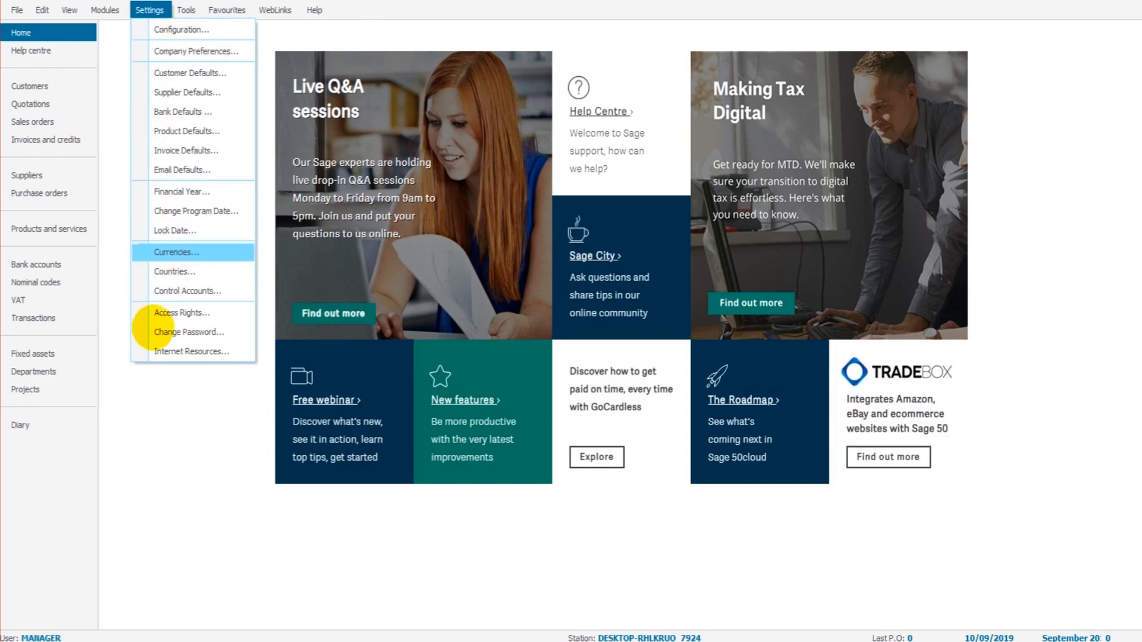
pyautogui.moveTo(197, 52)
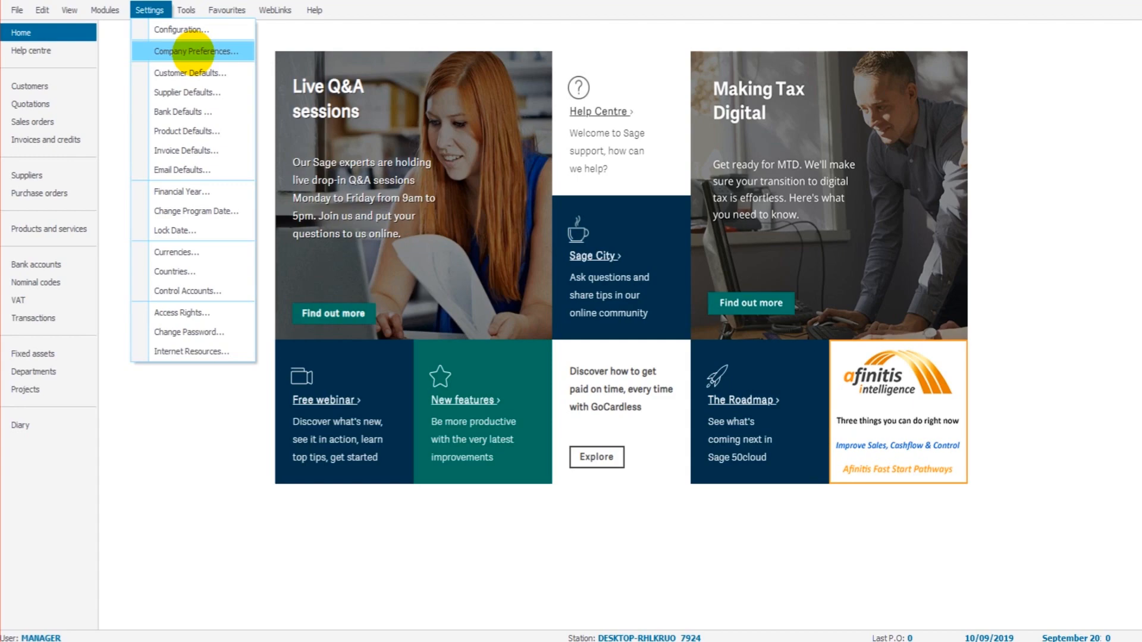
pyautogui.click(195, 51)
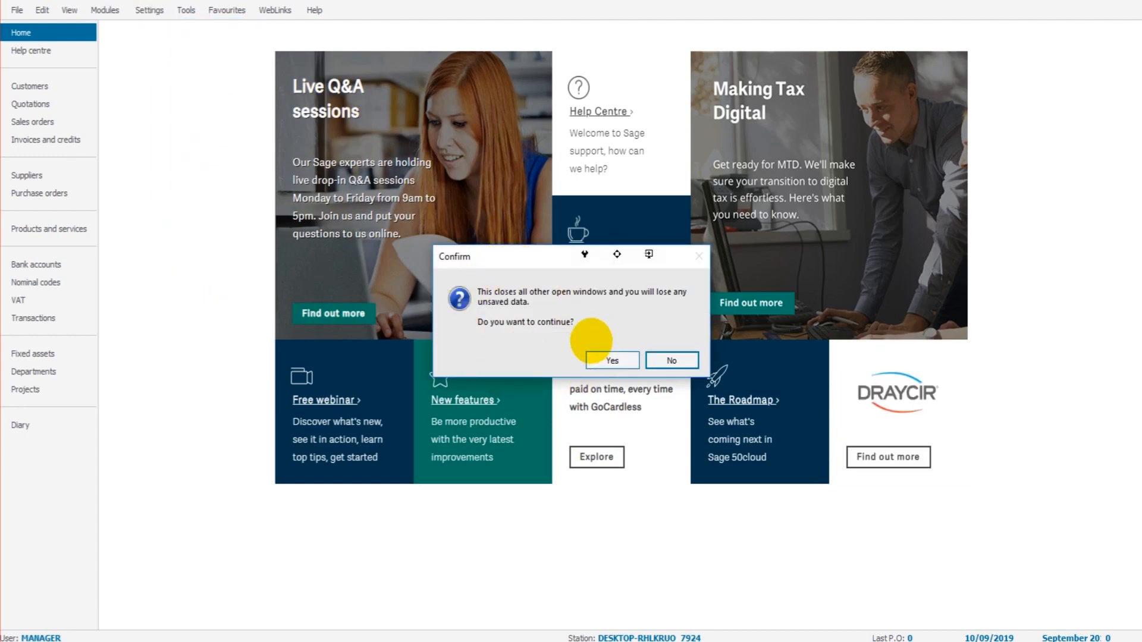
pyautogui.moveTo(150, 129)
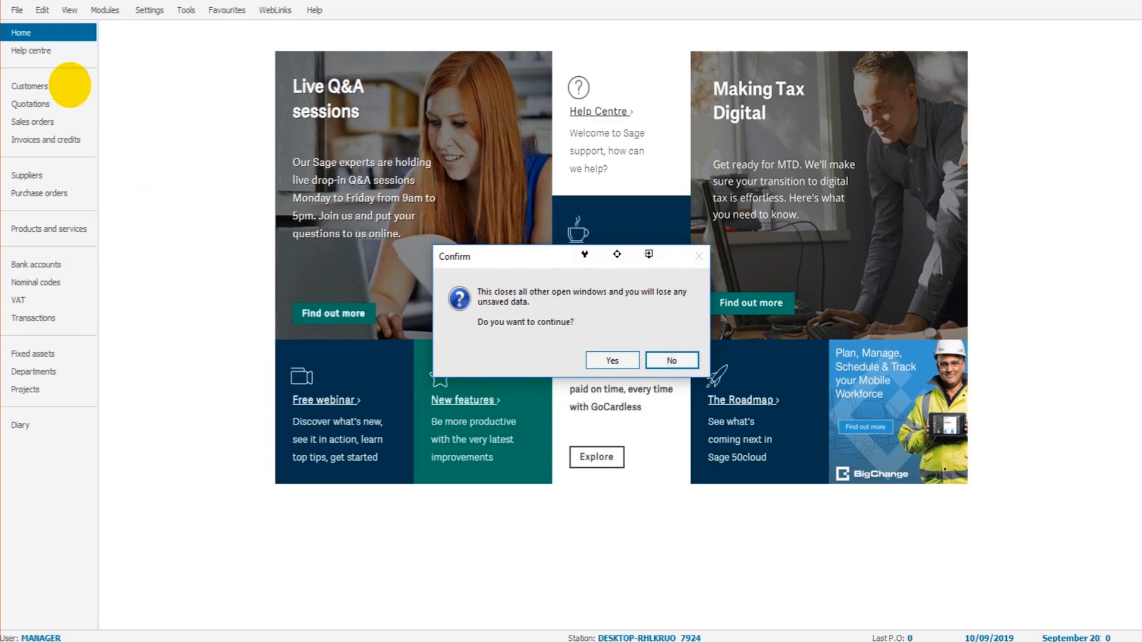
pyautogui.click(612, 361)
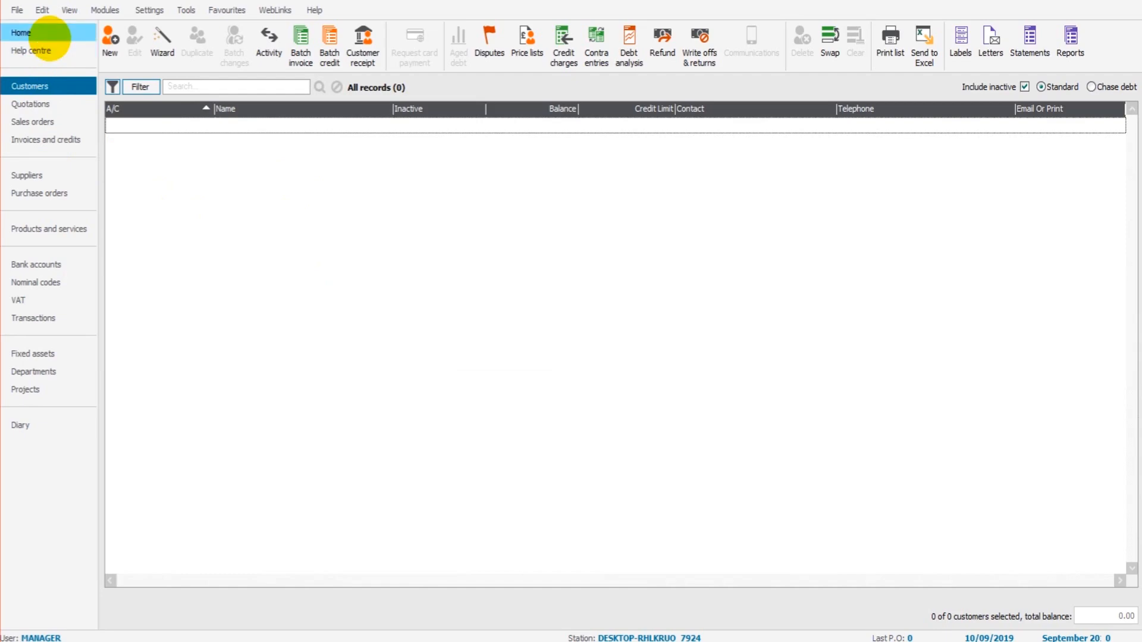
pyautogui.click(20, 32)
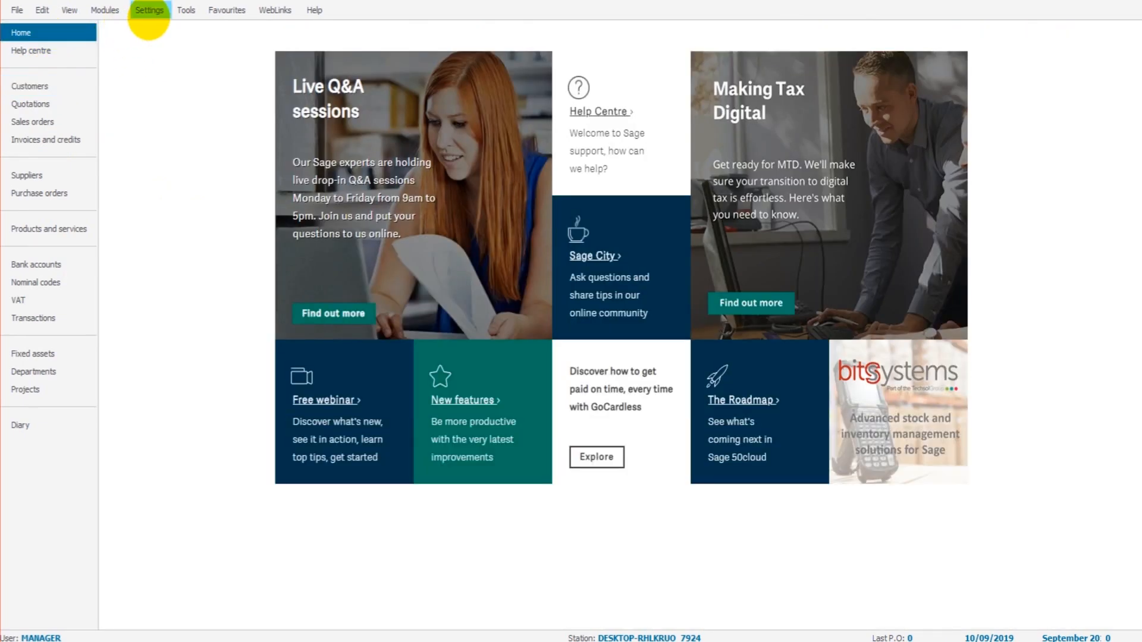
pyautogui.click(150, 10)
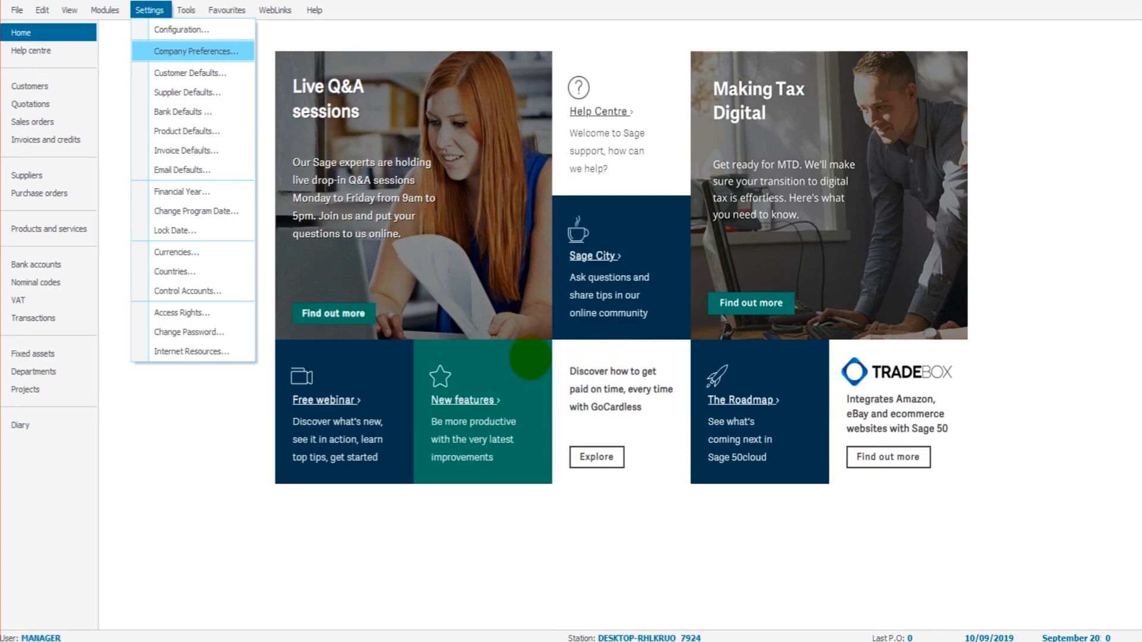
# Bring up Company Preferences showing Practice Company's address, telephone and email details
pyautogui.click(193, 51)
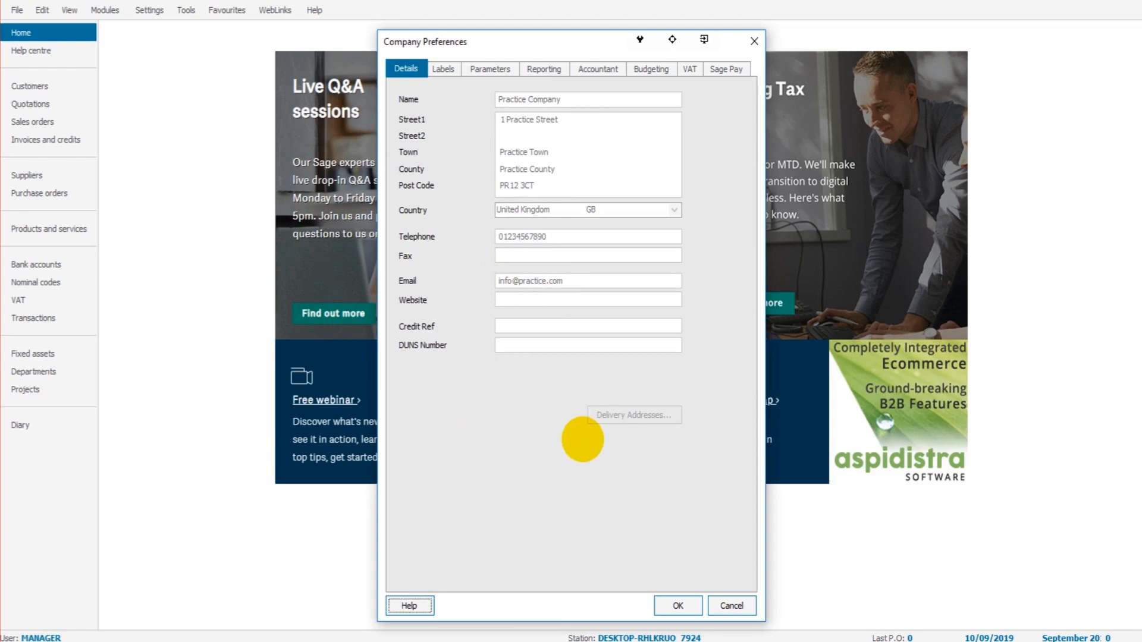
pyautogui.moveTo(564, 281)
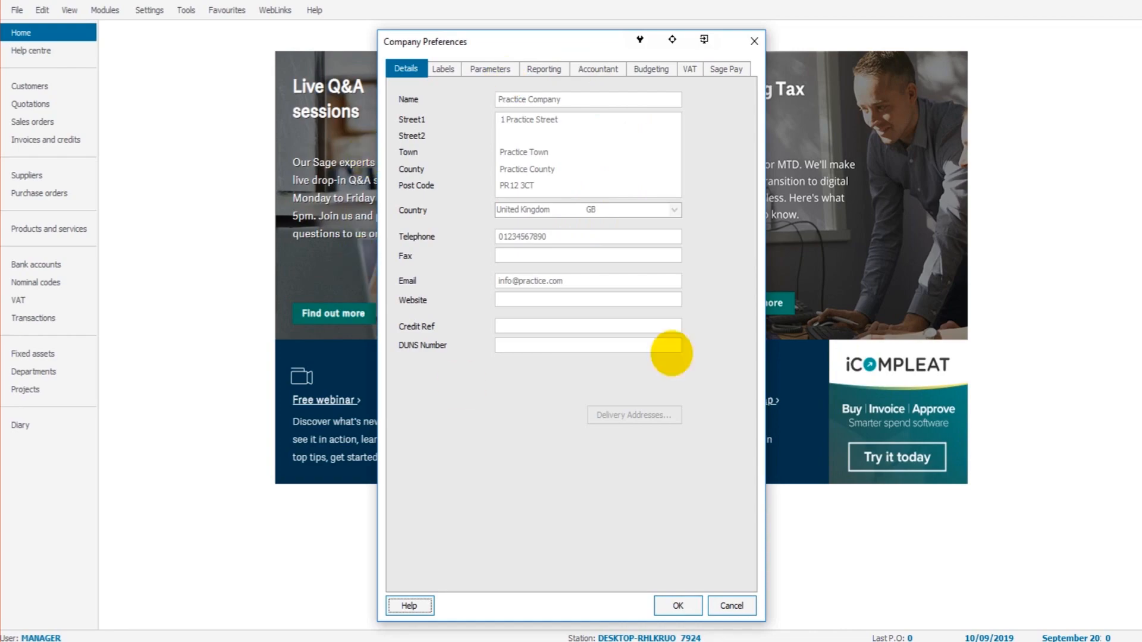
pyautogui.moveTo(517, 301)
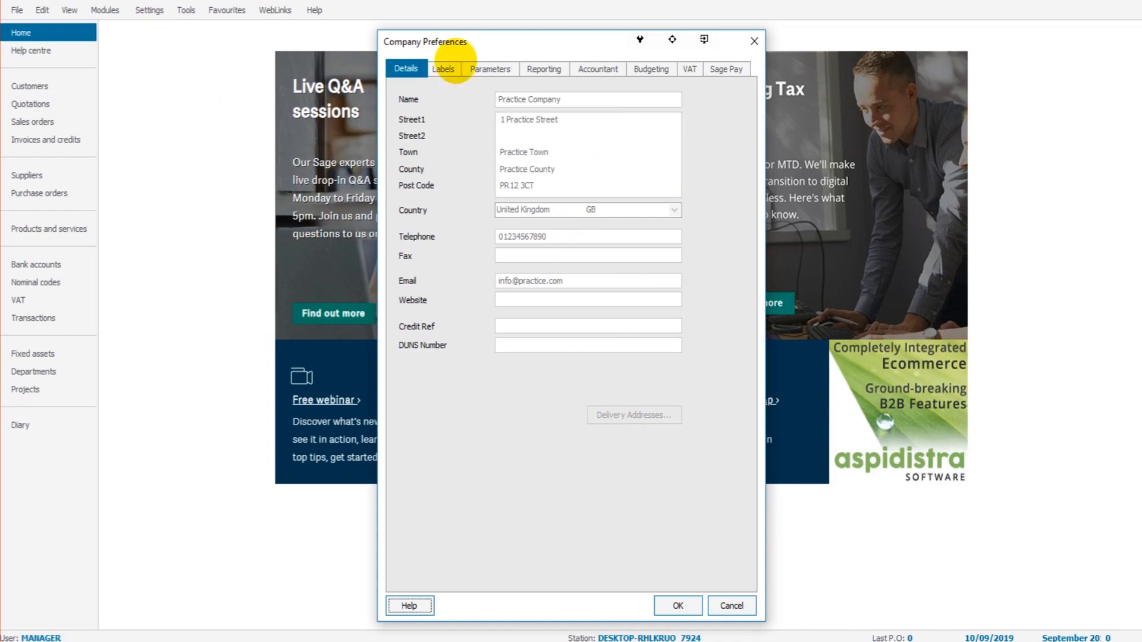
pyautogui.moveTo(688, 68)
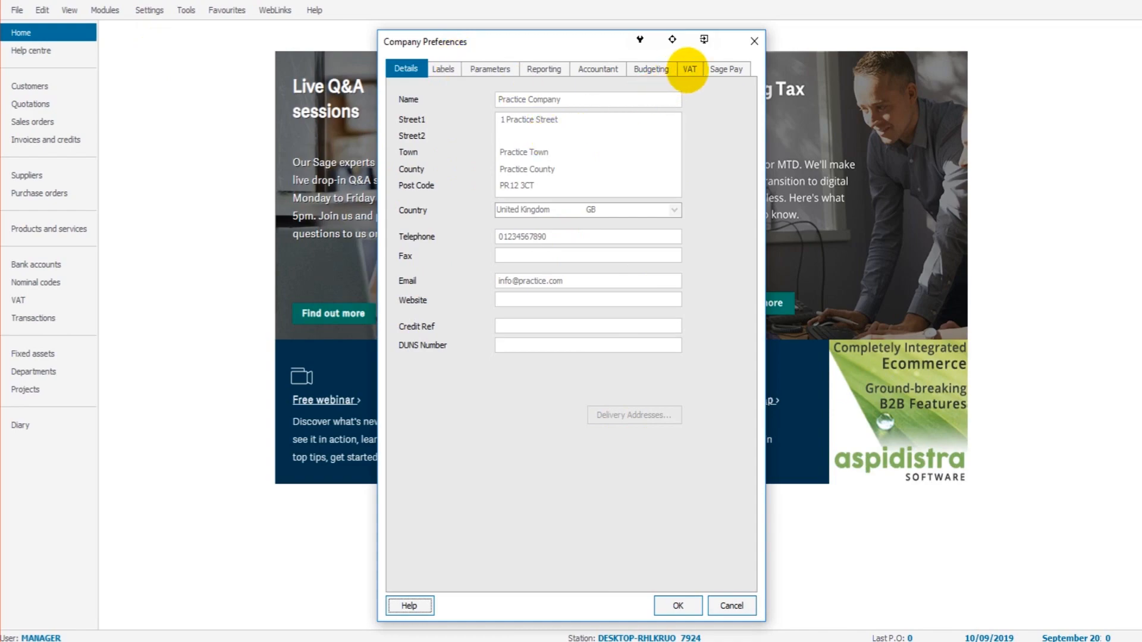
# Show the VAT tab with VAT registration, scheme, EC Sales and eSubmissions details
pyautogui.click(688, 68)
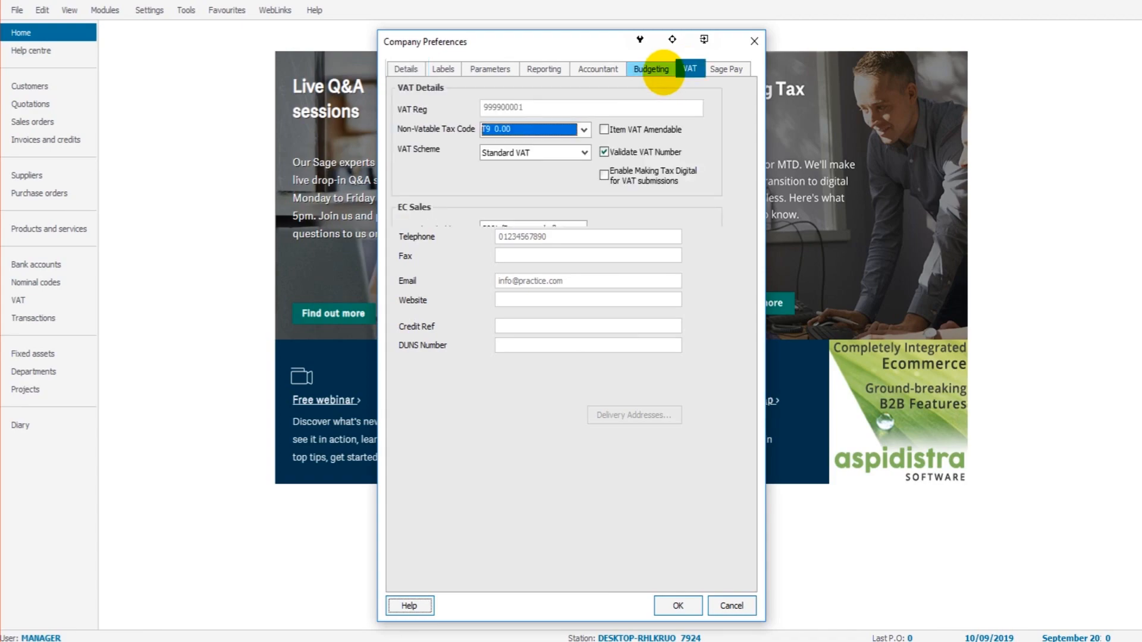
pyautogui.click(688, 69)
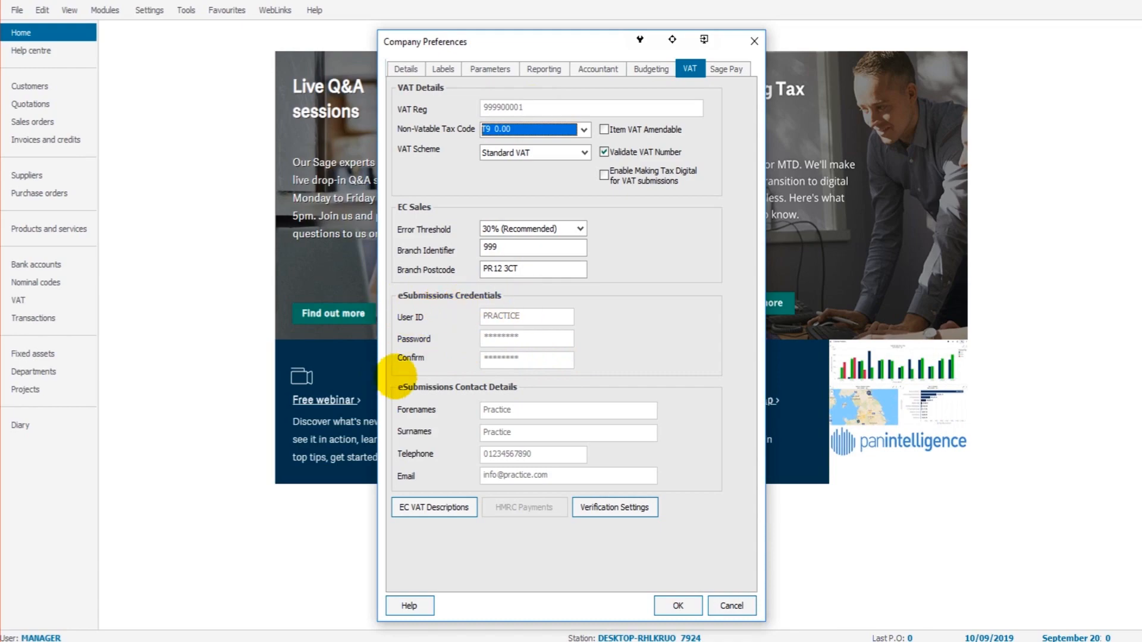
pyautogui.moveTo(426, 318)
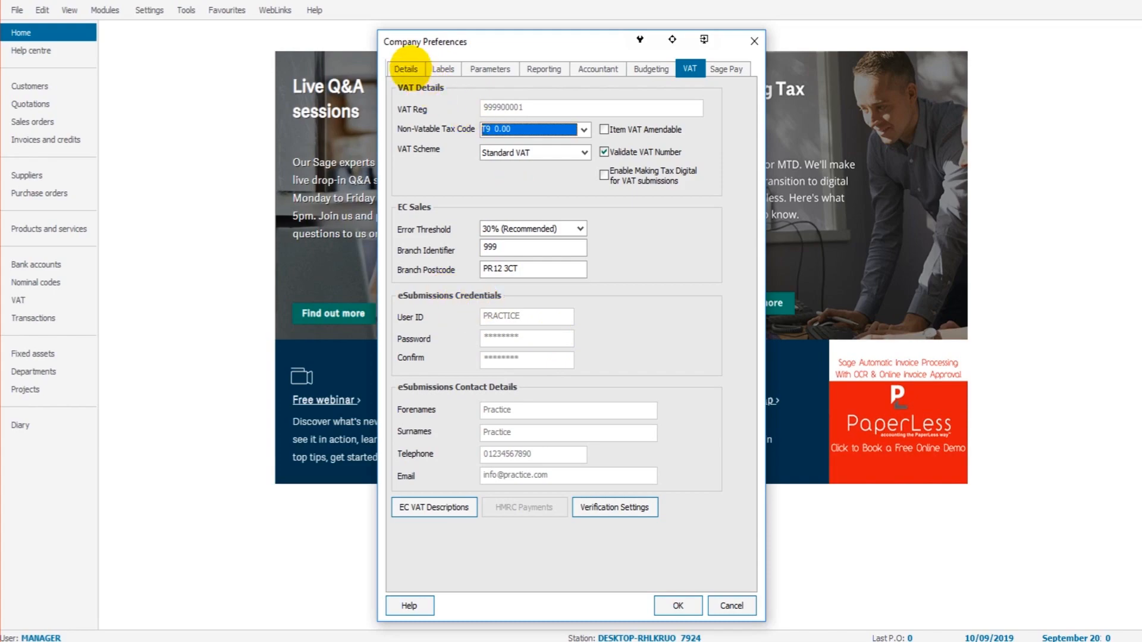
pyautogui.moveTo(149, 10)
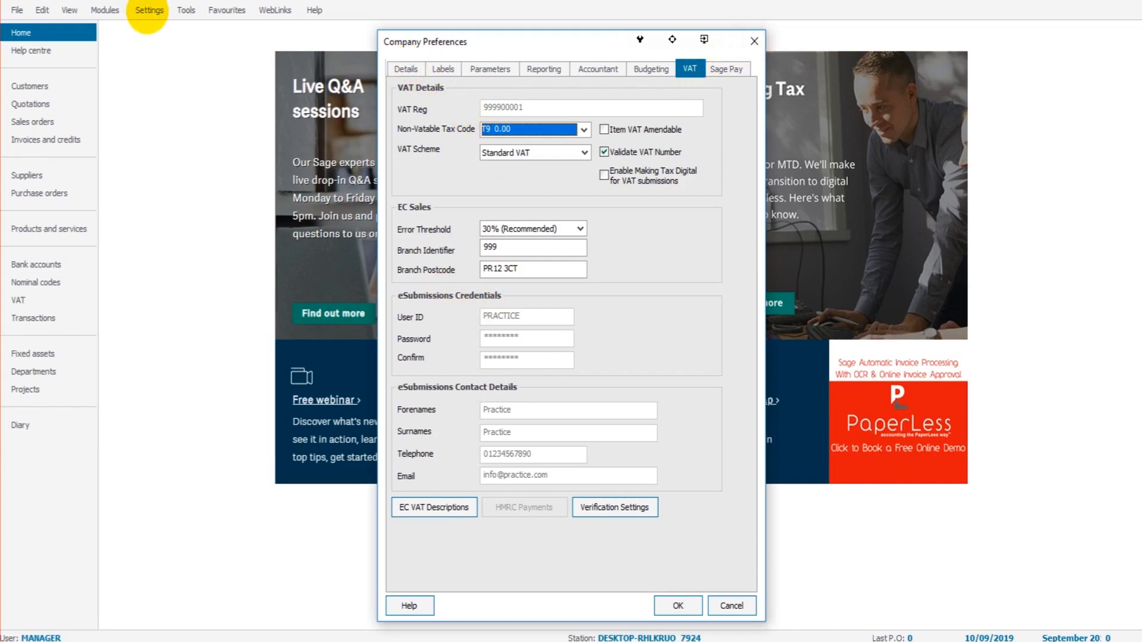
# Recheck the name and address details and VAT tab, then cancel Company Preferences
pyautogui.click(730, 605)
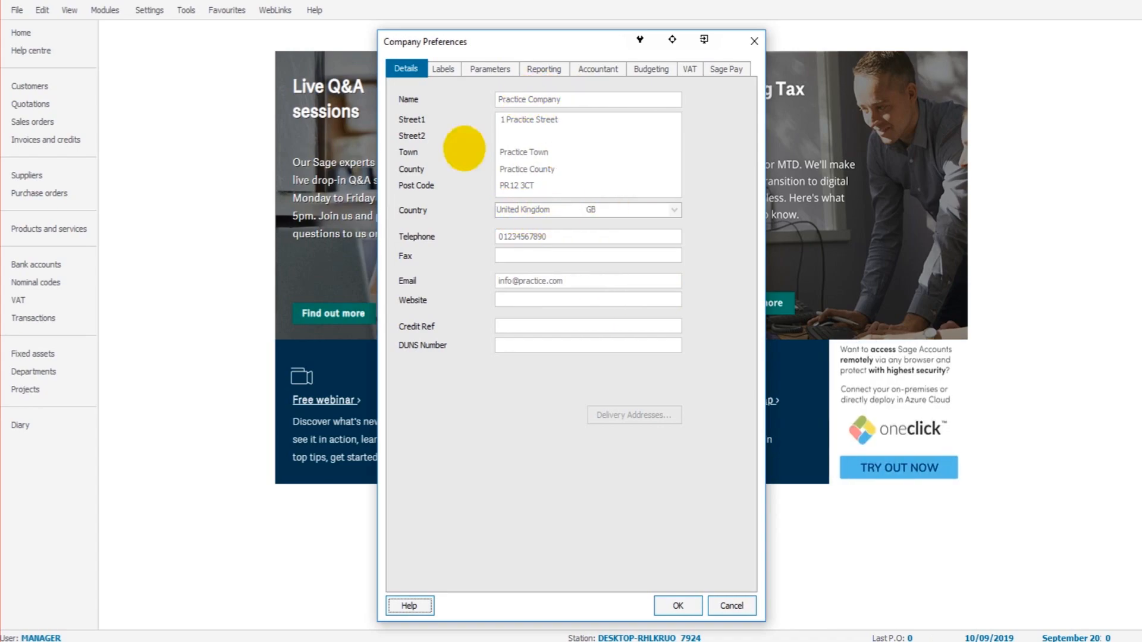
pyautogui.moveTo(671, 153)
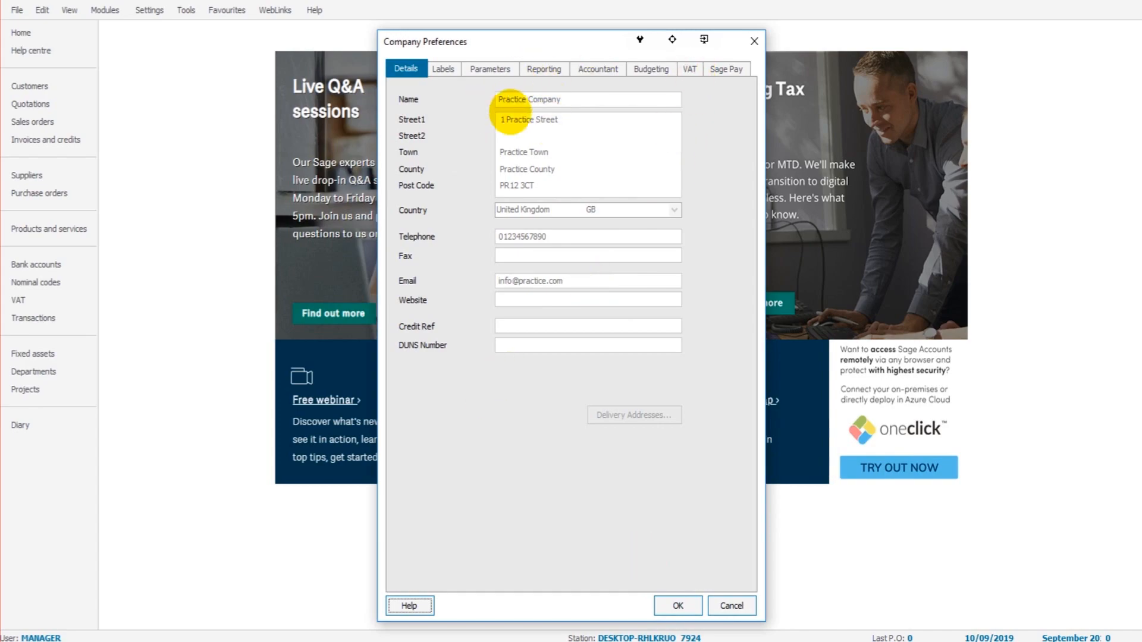
pyautogui.click(688, 68)
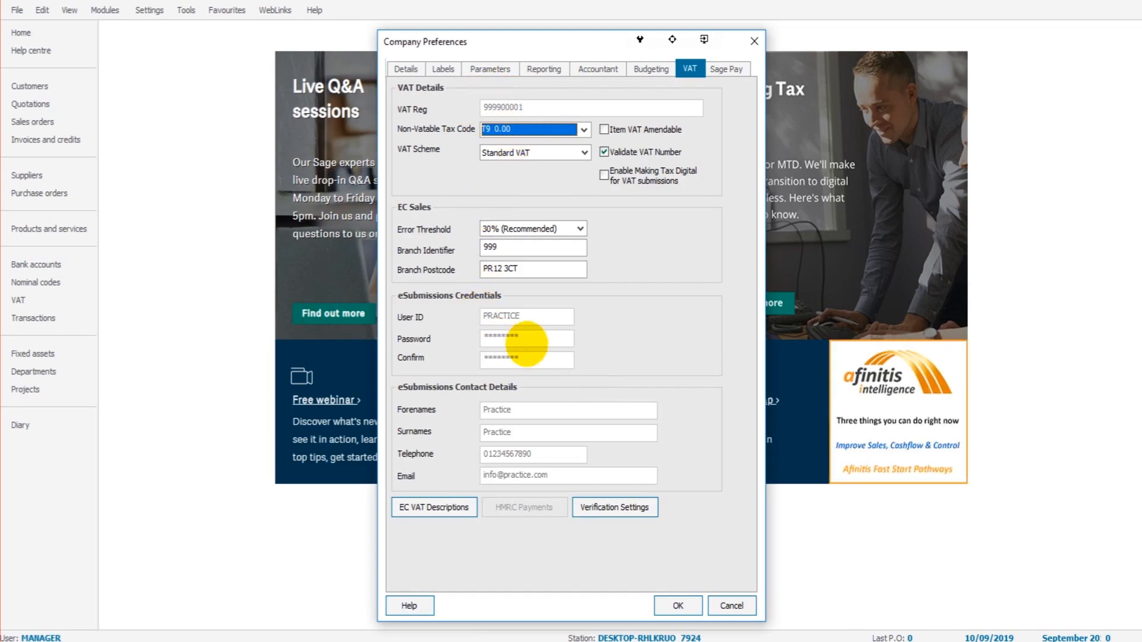
pyautogui.moveTo(442, 304)
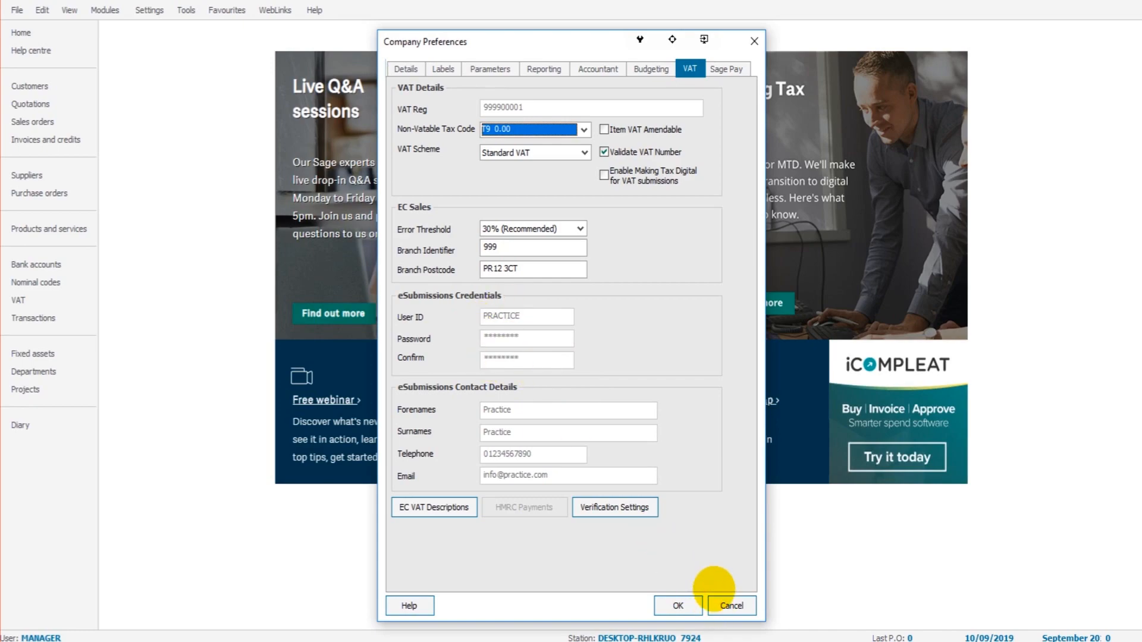
pyautogui.click(730, 605)
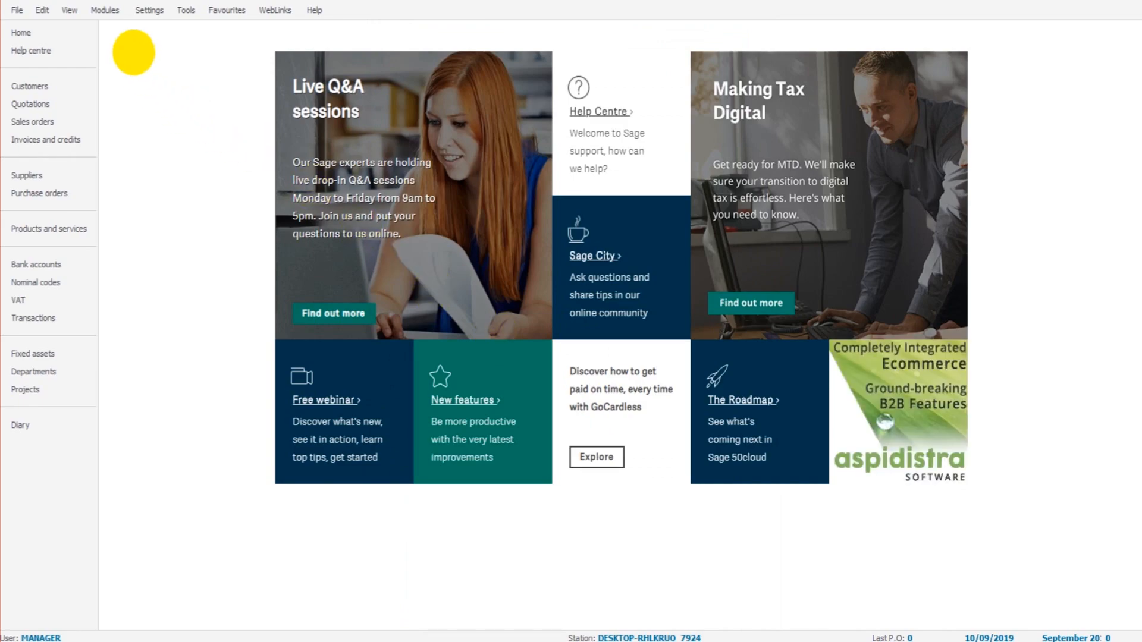
pyautogui.click(149, 10)
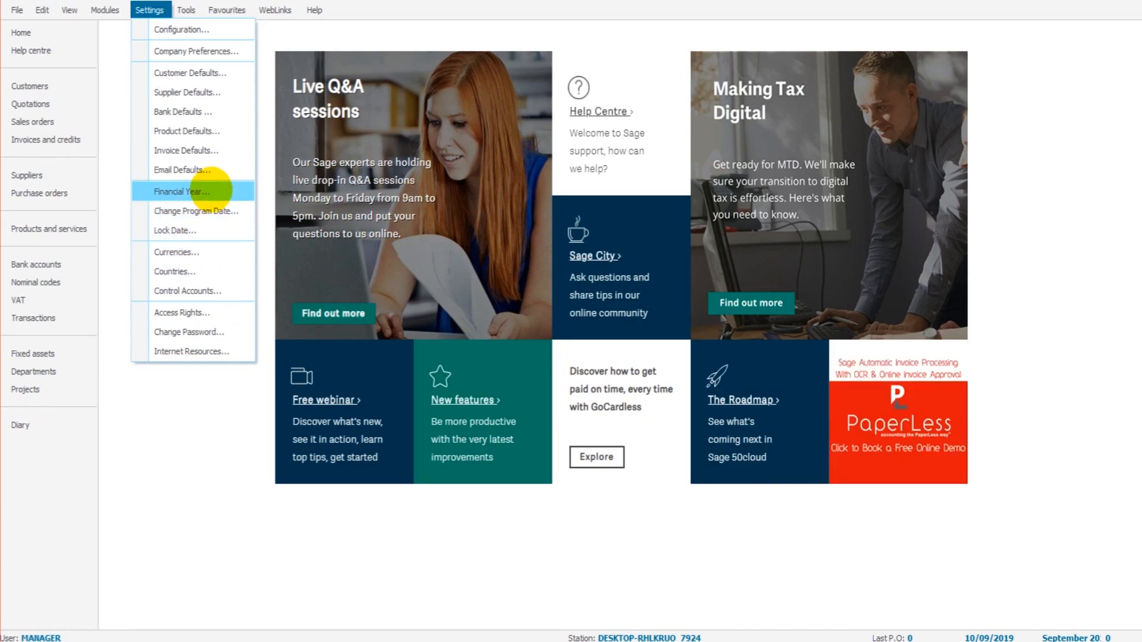
pyautogui.click(181, 191)
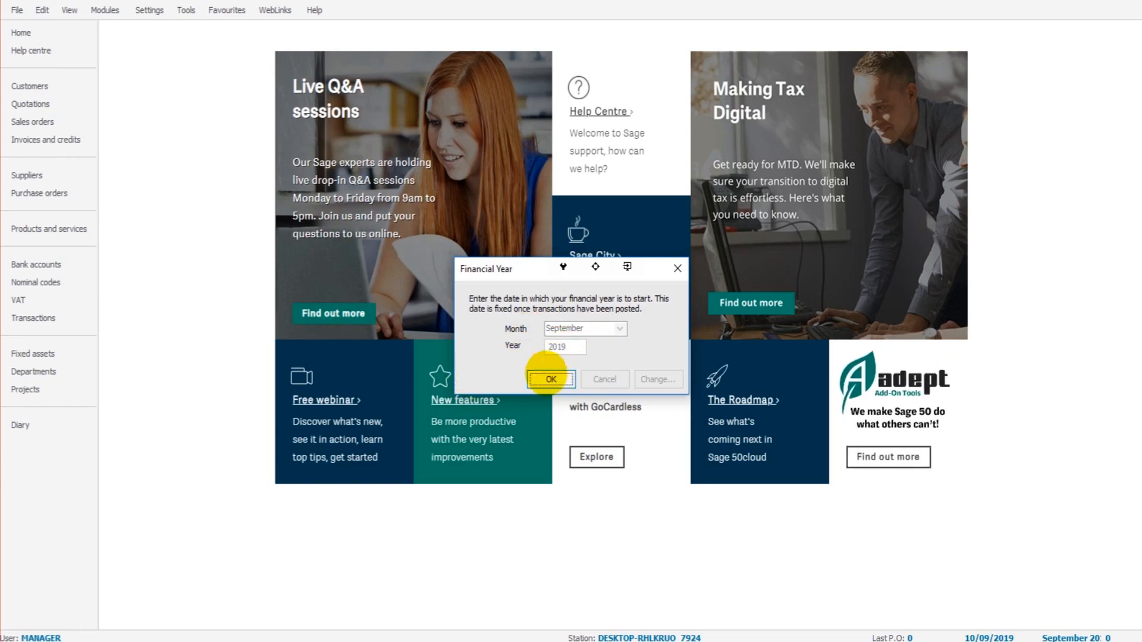
pyautogui.moveTo(655, 400)
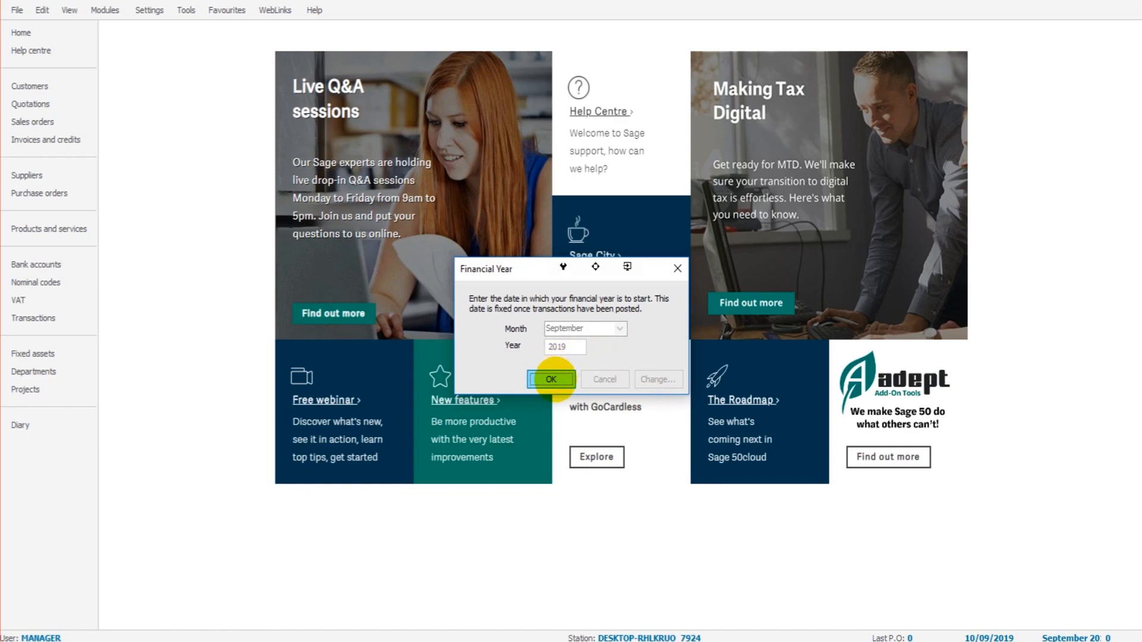
pyautogui.click(550, 378)
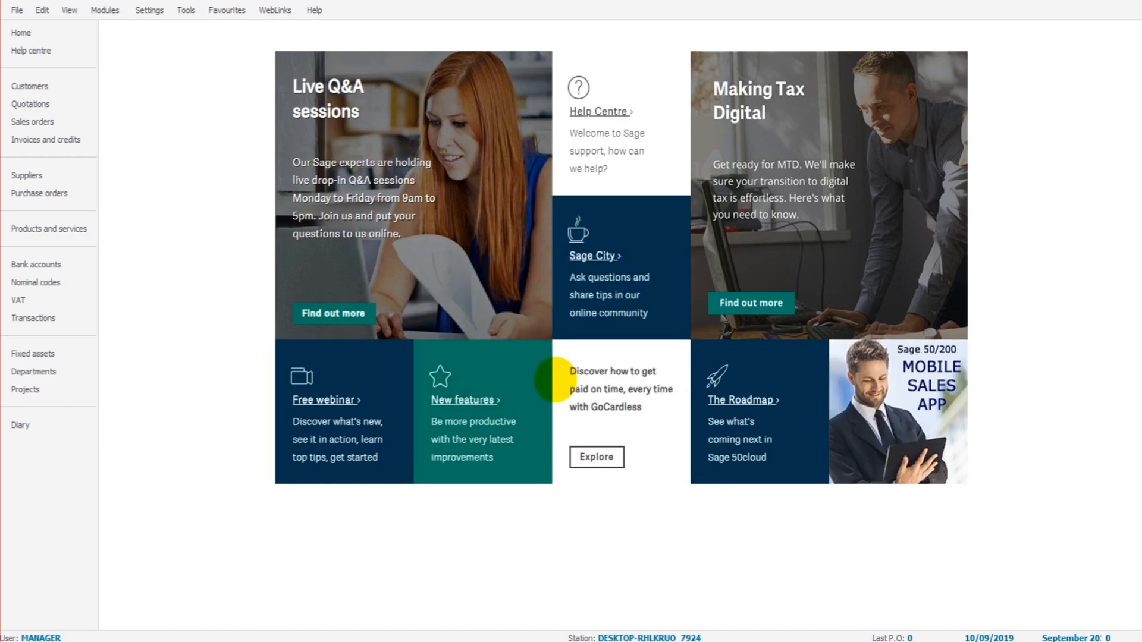
pyautogui.moveTo(136, 131)
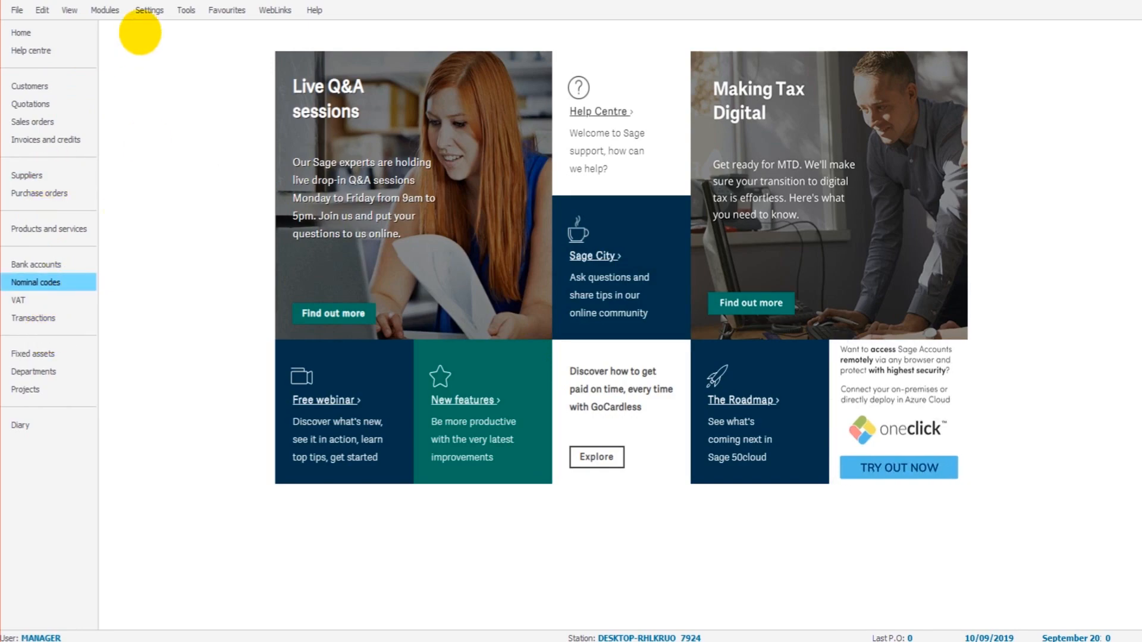
pyautogui.click(149, 10)
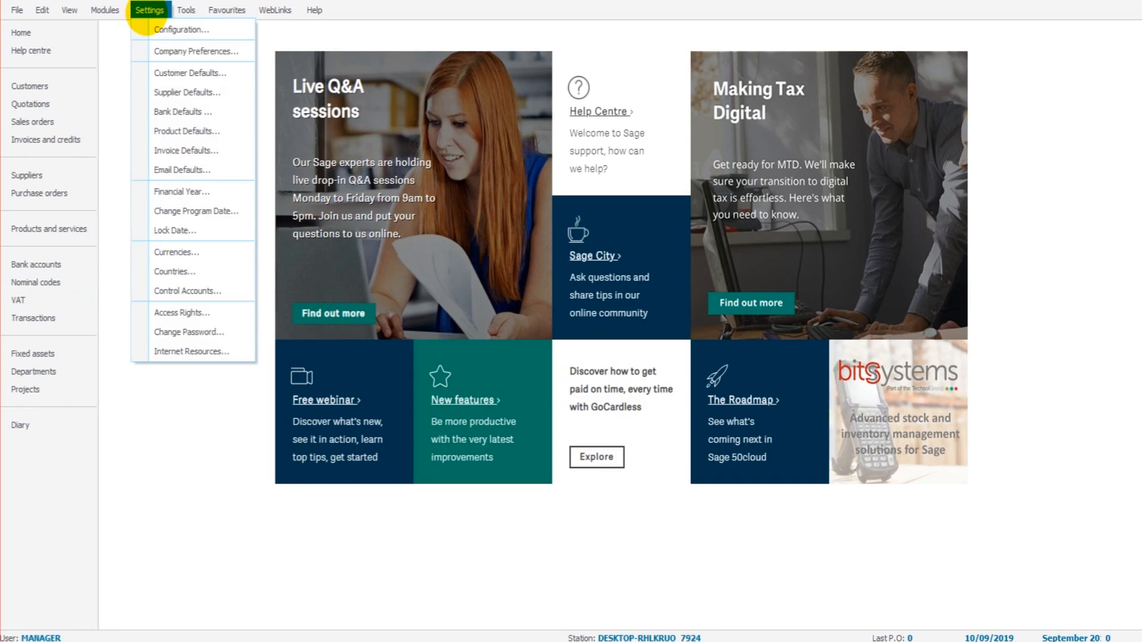
pyautogui.moveTo(189, 332)
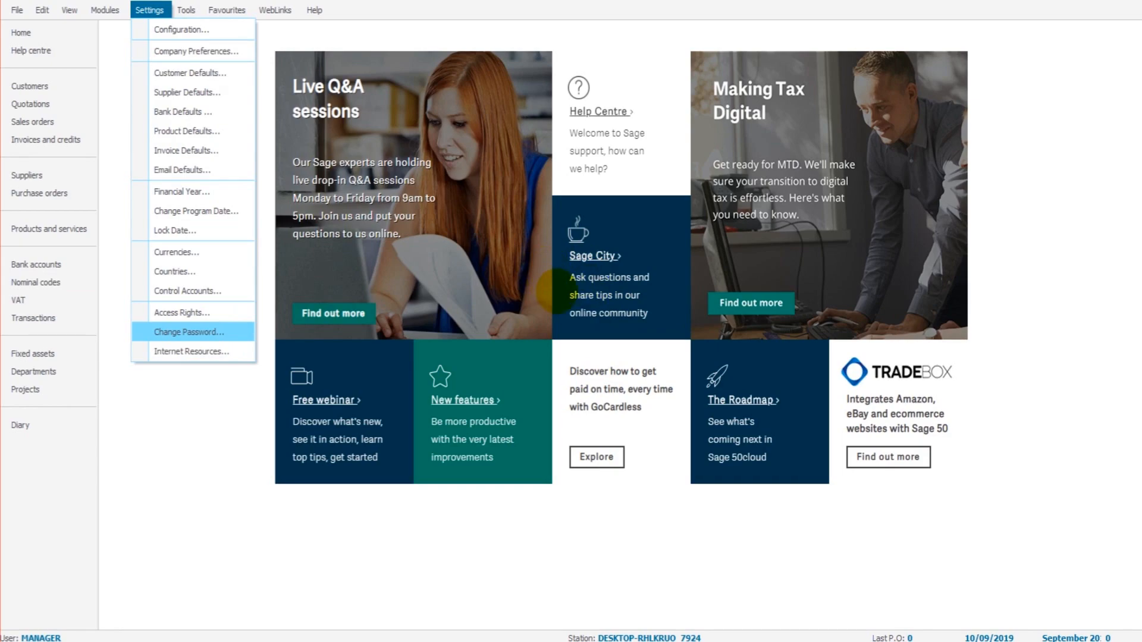
pyautogui.click(188, 331)
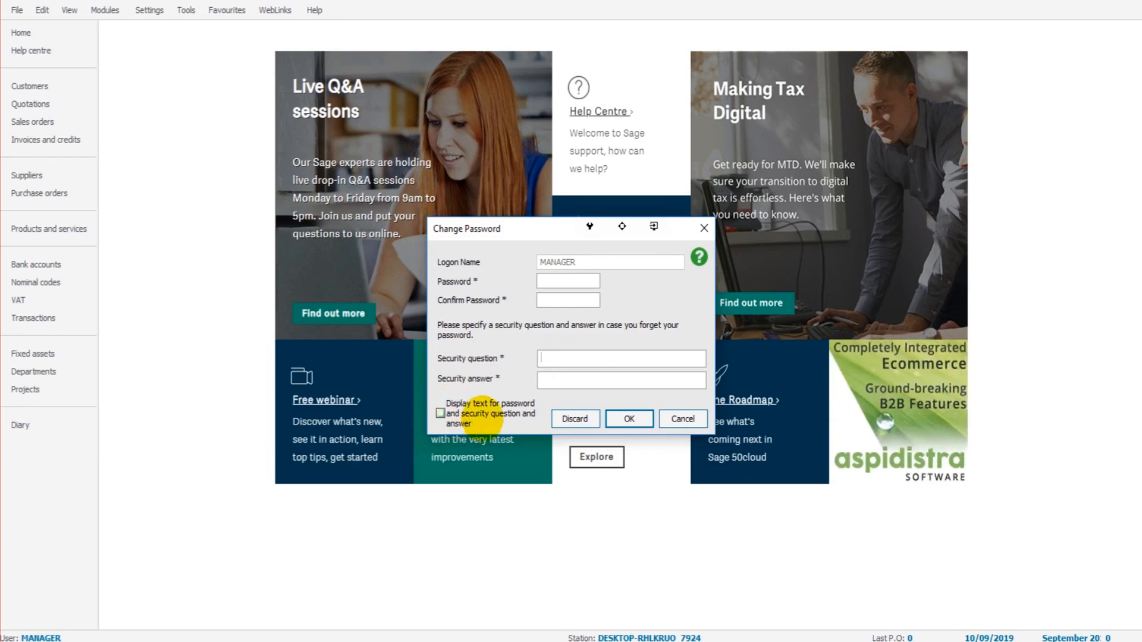
pyautogui.click(620, 357)
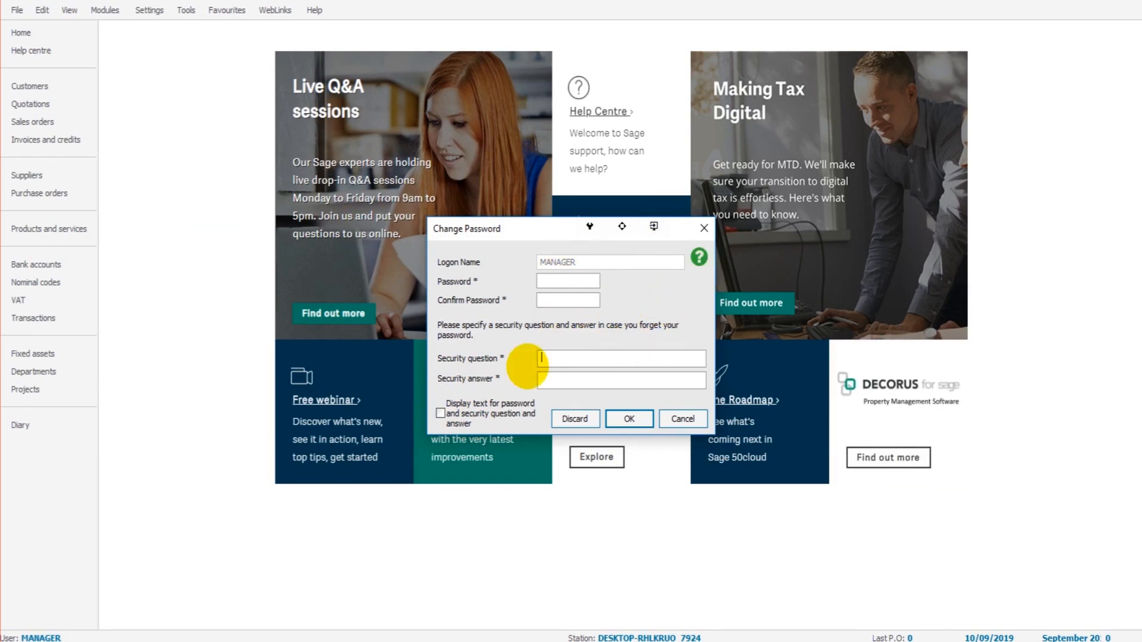
pyautogui.click(682, 419)
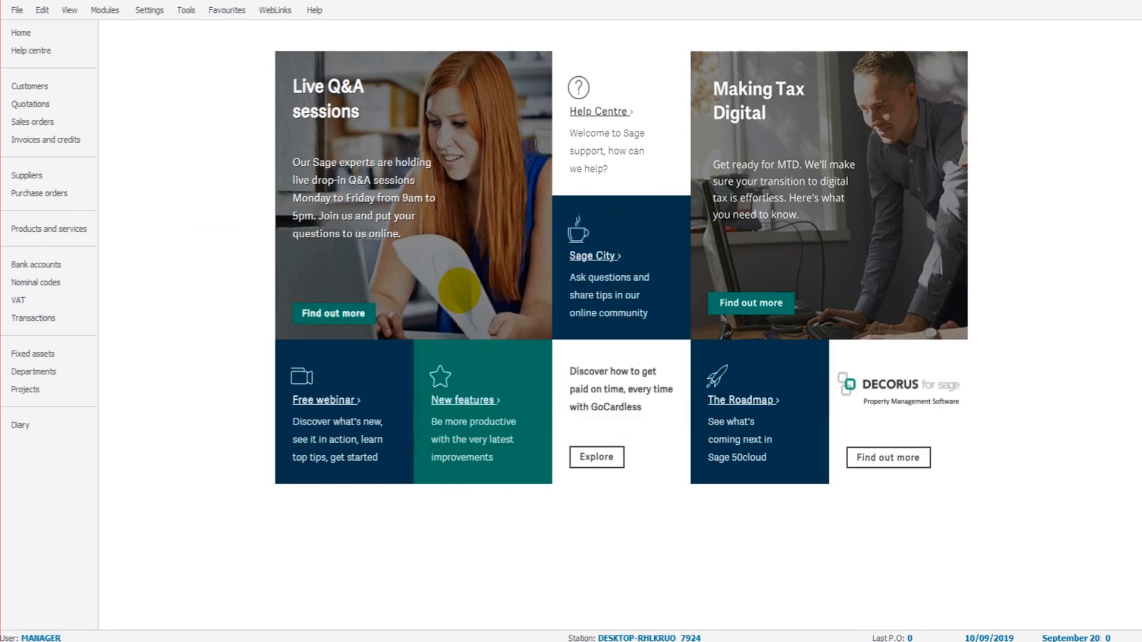